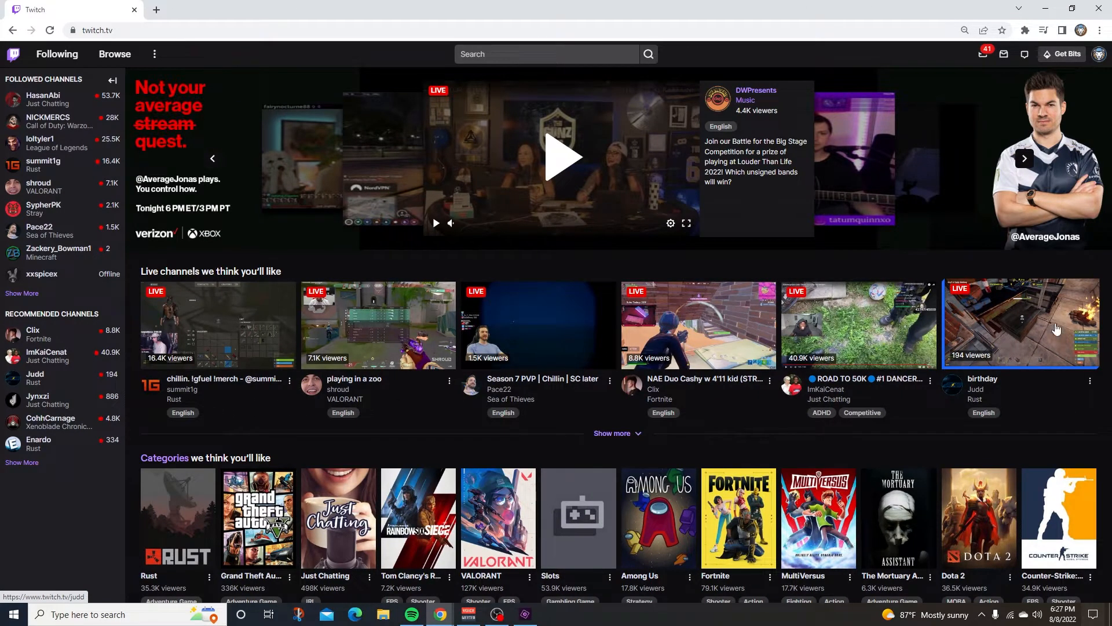
Step: Reach the Channel Points page from the account menu via Creator Dashboard and Viewer Rewards
left_click(1098, 54)
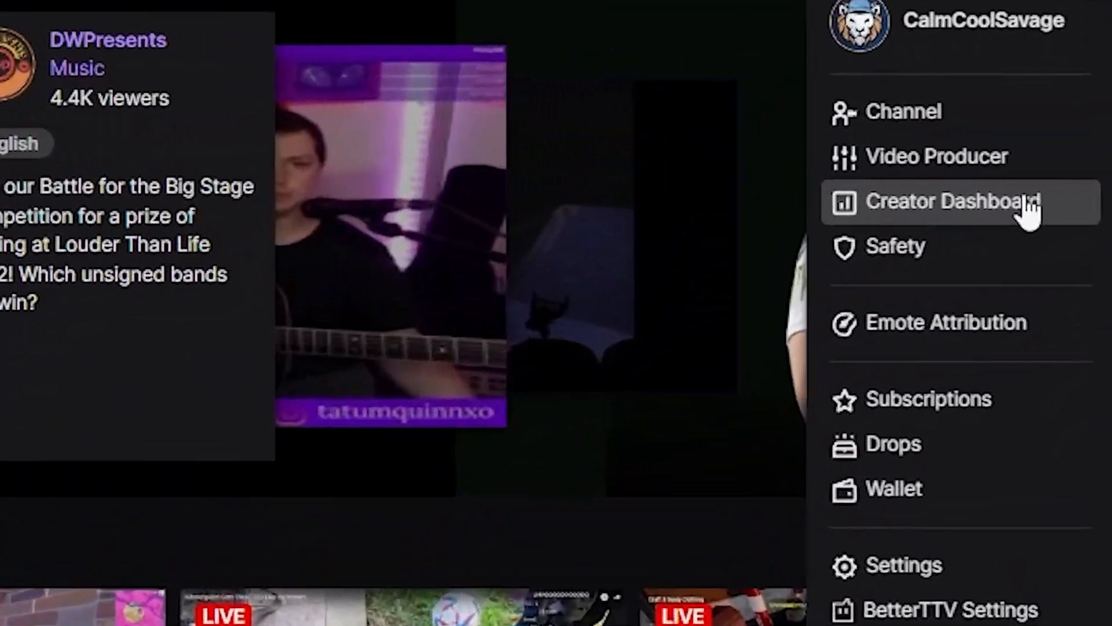
left_click(948, 200)
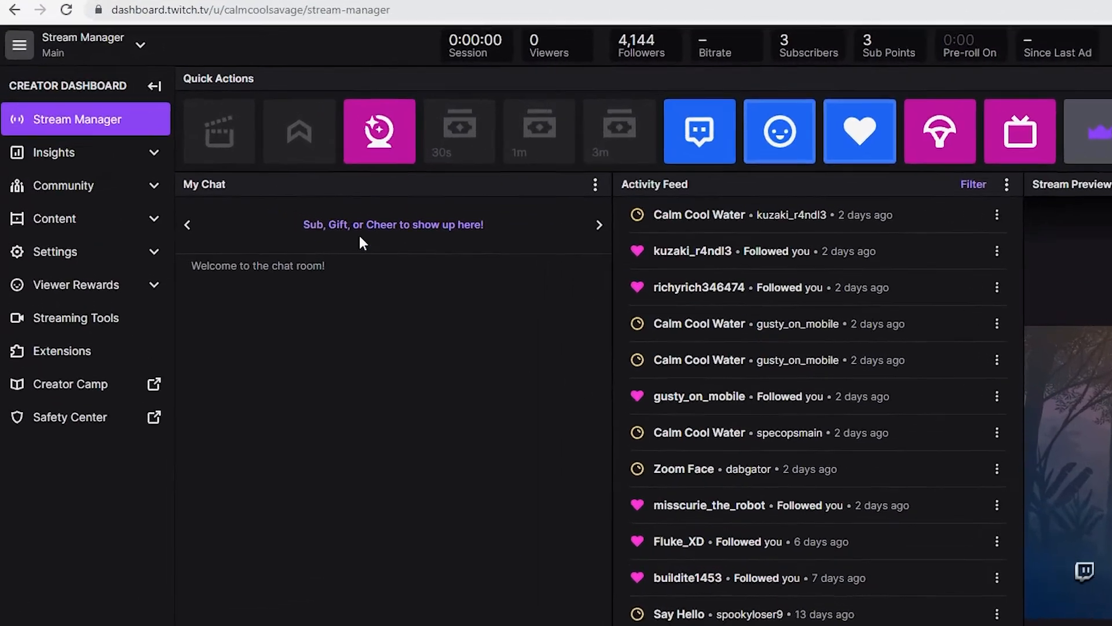
left_click(76, 285)
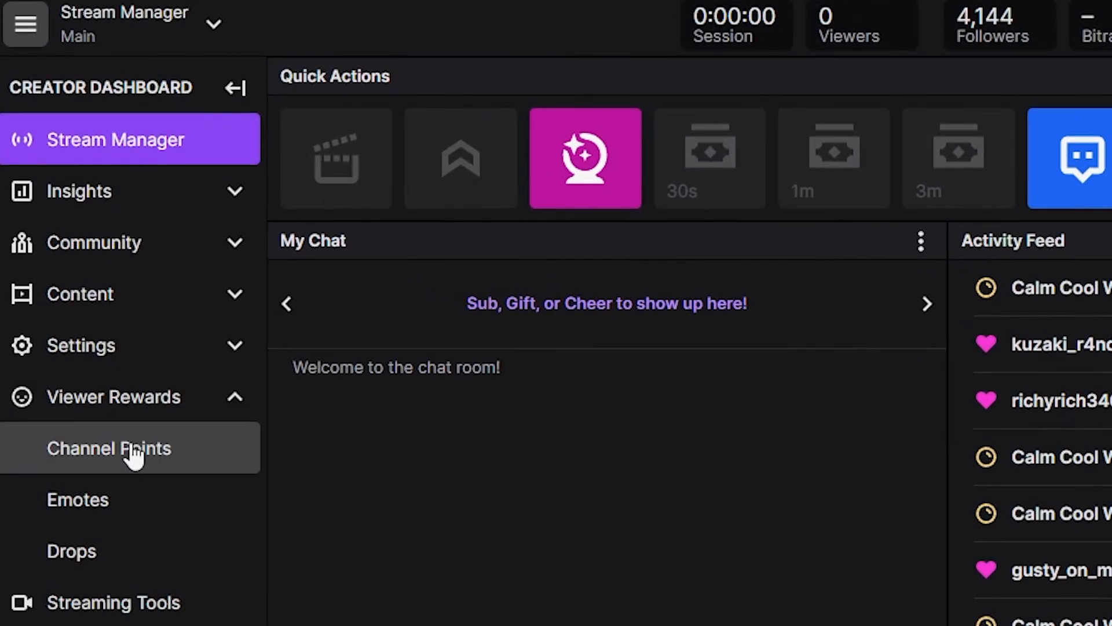
left_click(109, 447)
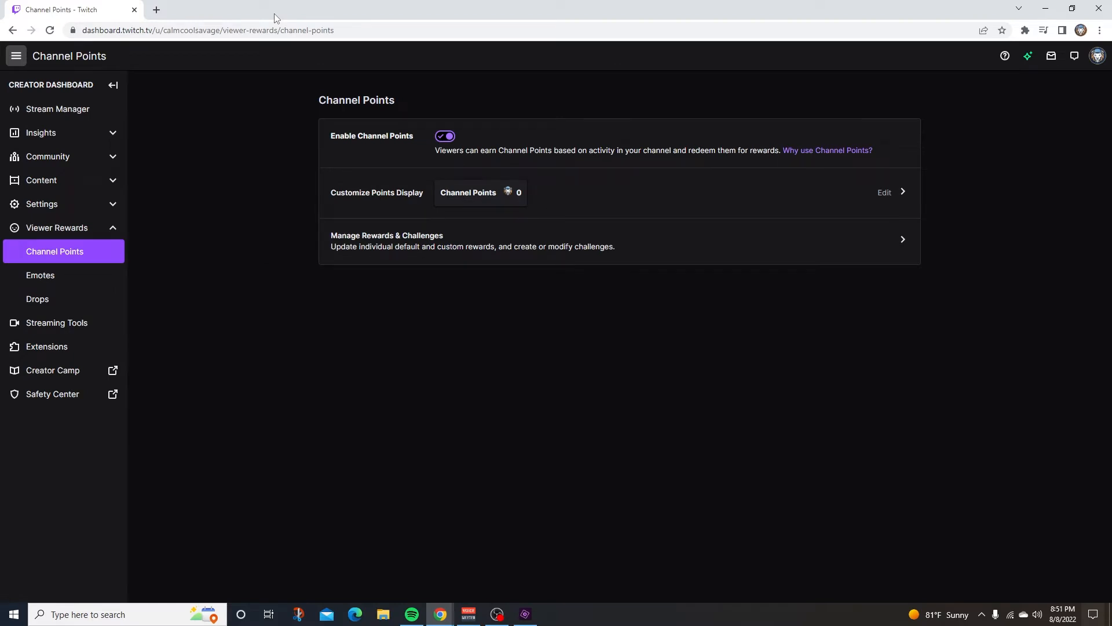
Step: Follow the 'Why use Channel Points?' link to the explanatory help article
left_click(827, 150)
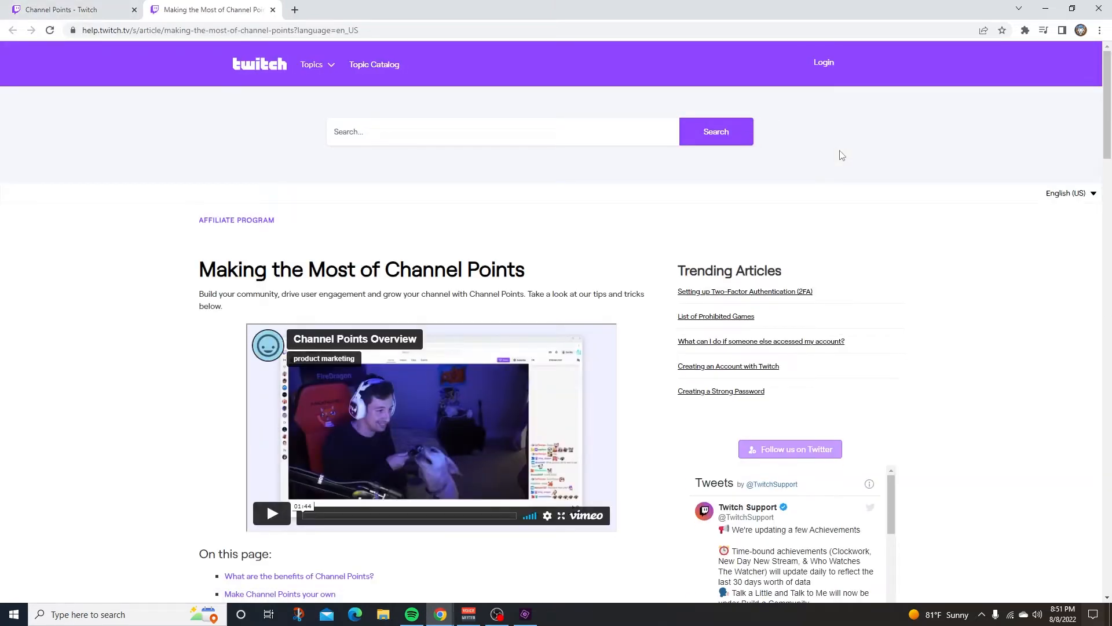
Step: Scroll down through the article's benefits and tips sections
scroll("down", 3)
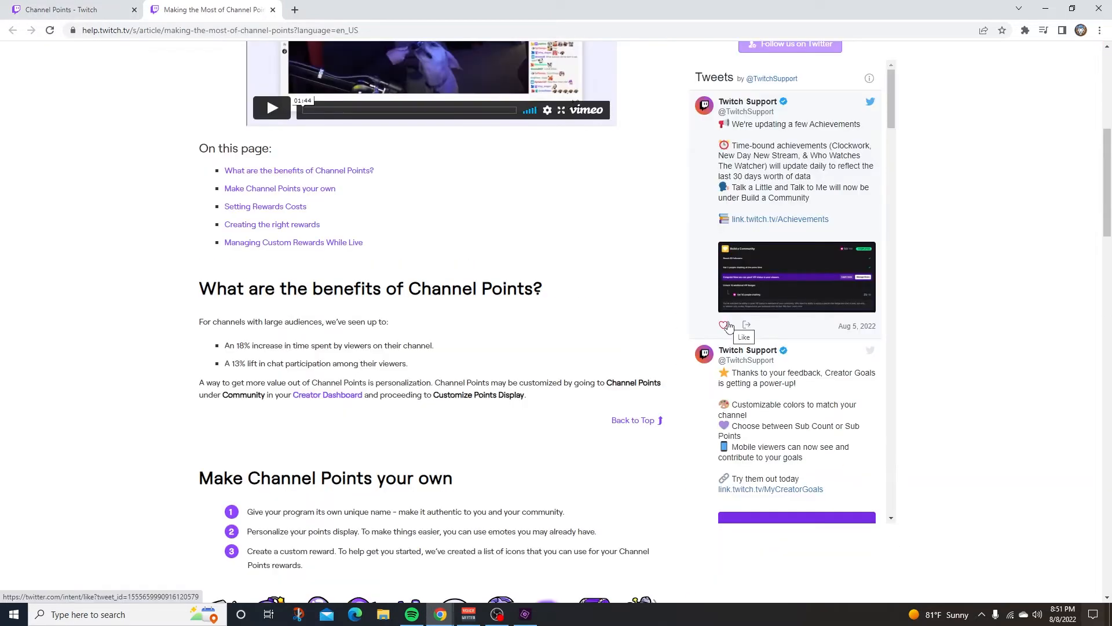
scroll("down", 3)
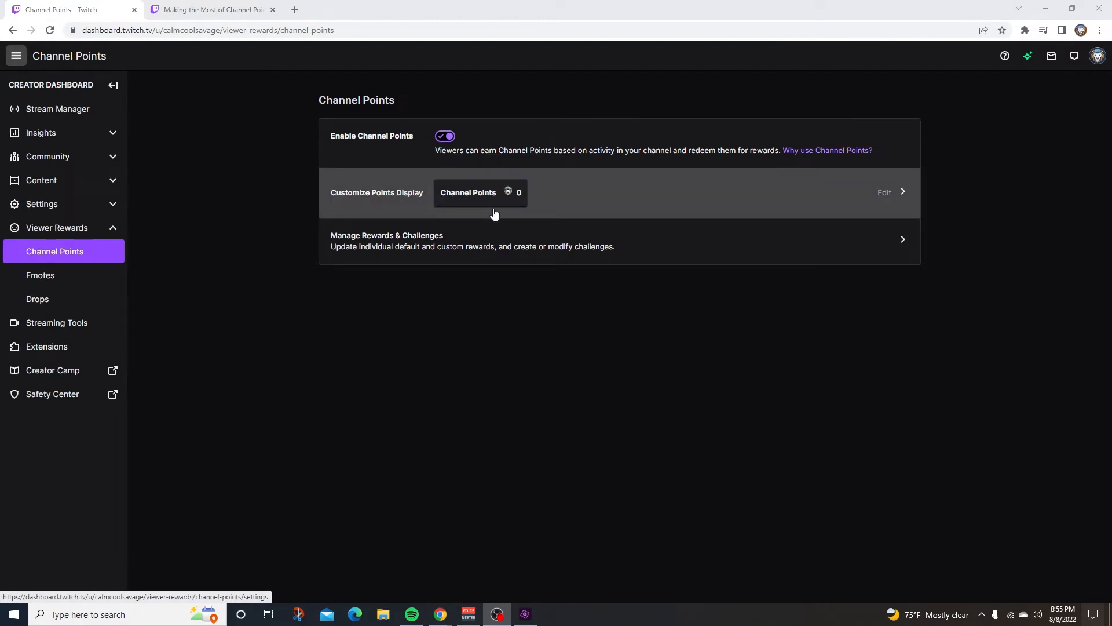
mouse_move(502, 206)
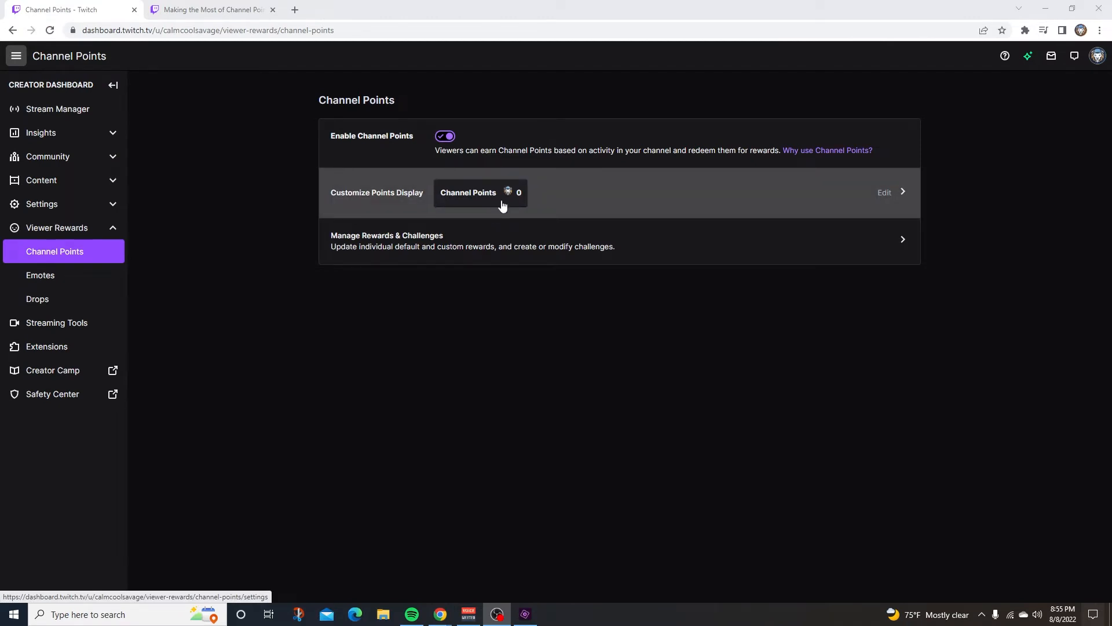
Step: Bring up Customize Points Display for the lion icons, then return to the dashboard tab
left_click(883, 193)
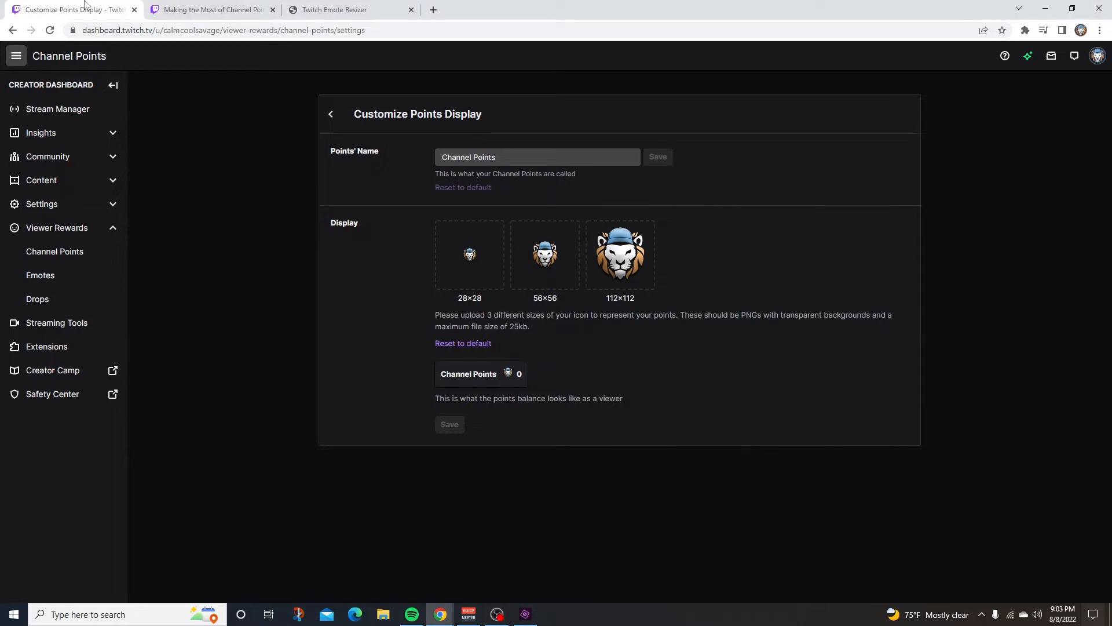
left_click(347, 9)
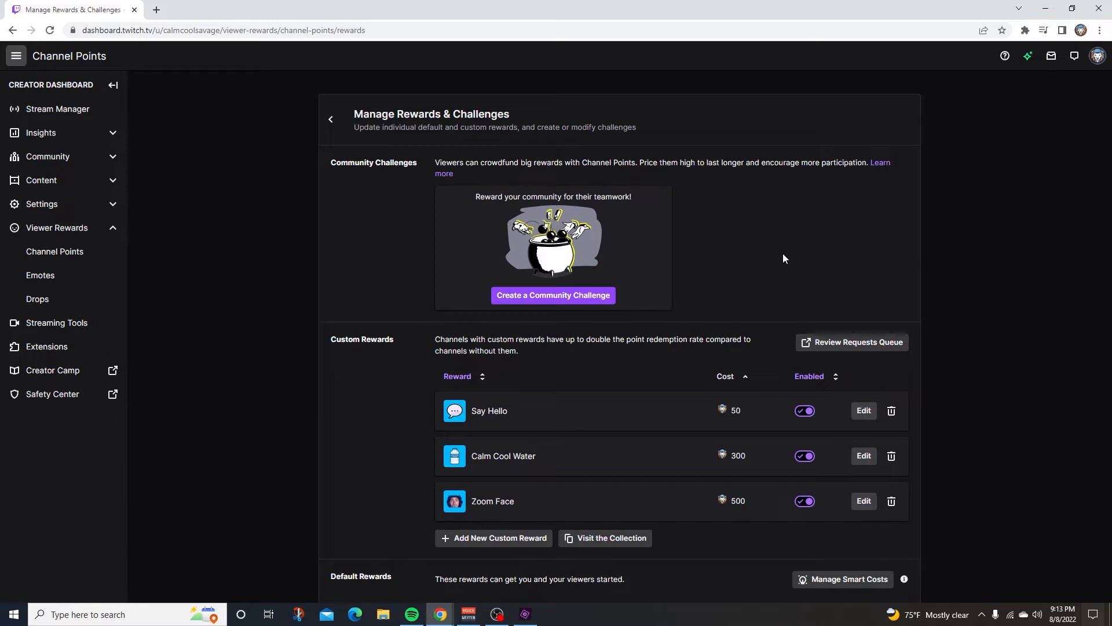
Step: Learn more about community challenges from the Manage Rewards & Challenges page
left_click(879, 162)
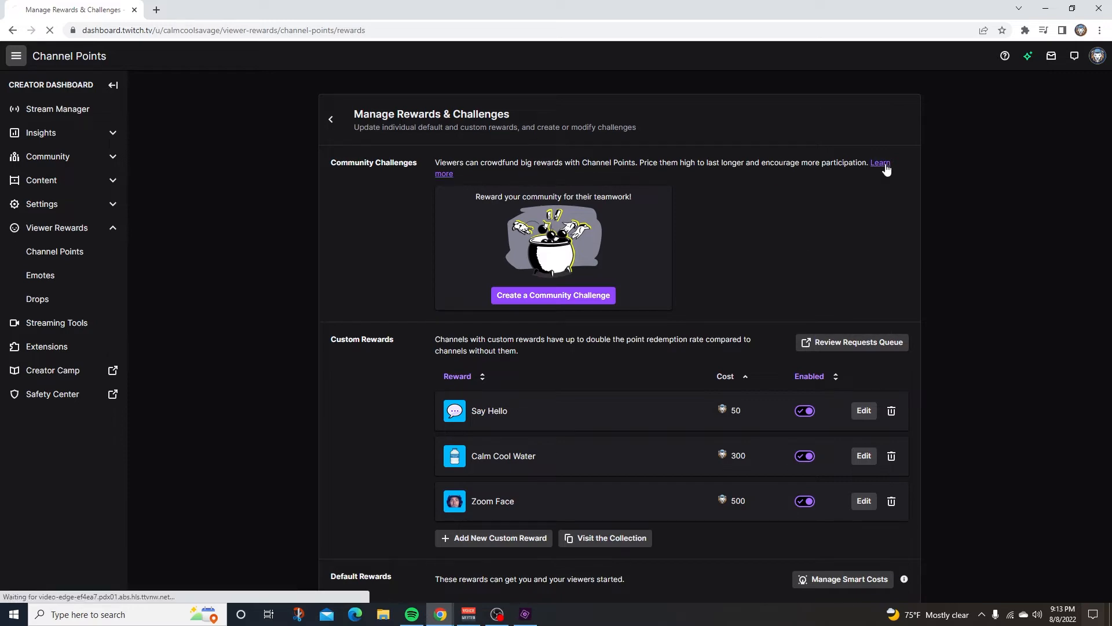
left_click(880, 162)
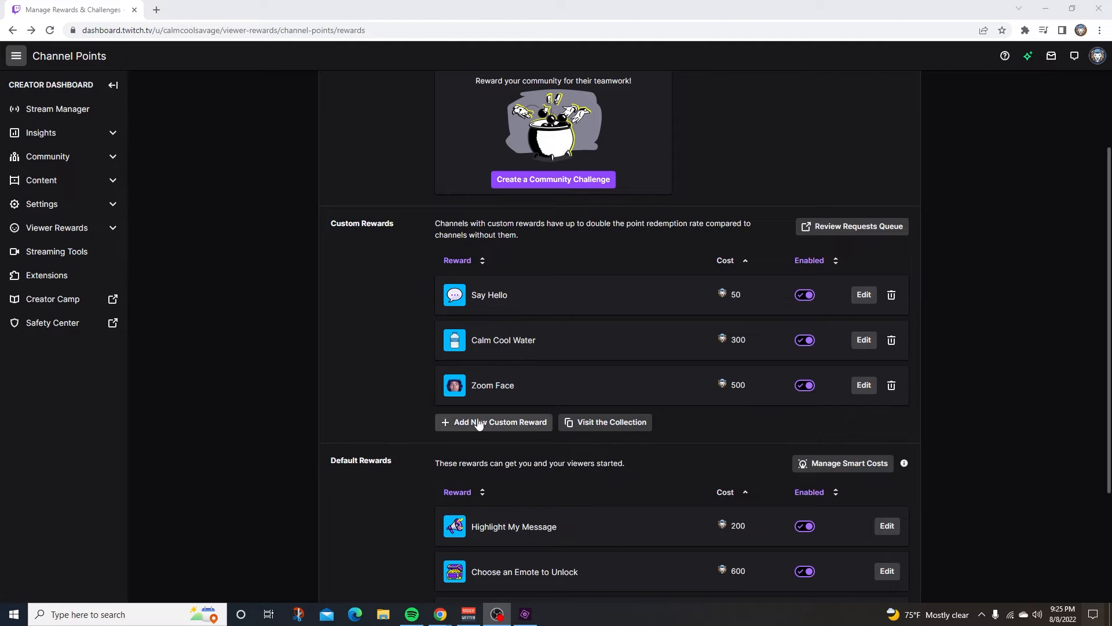
left_click(500, 421)
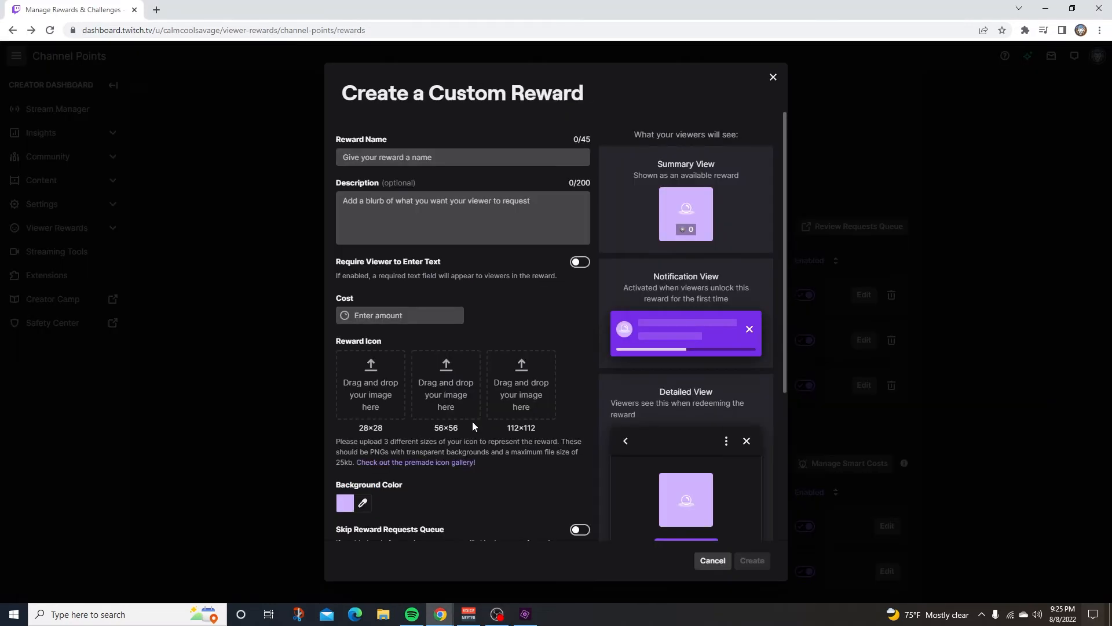
left_click(462, 157)
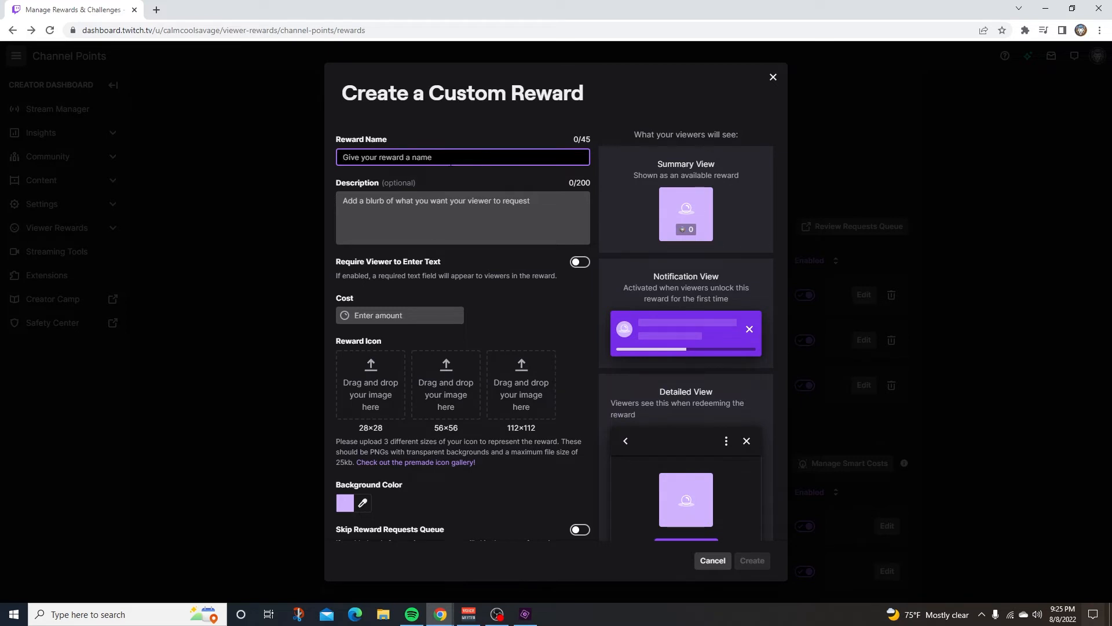
type("Say hello")
left_click(400, 316)
type("50")
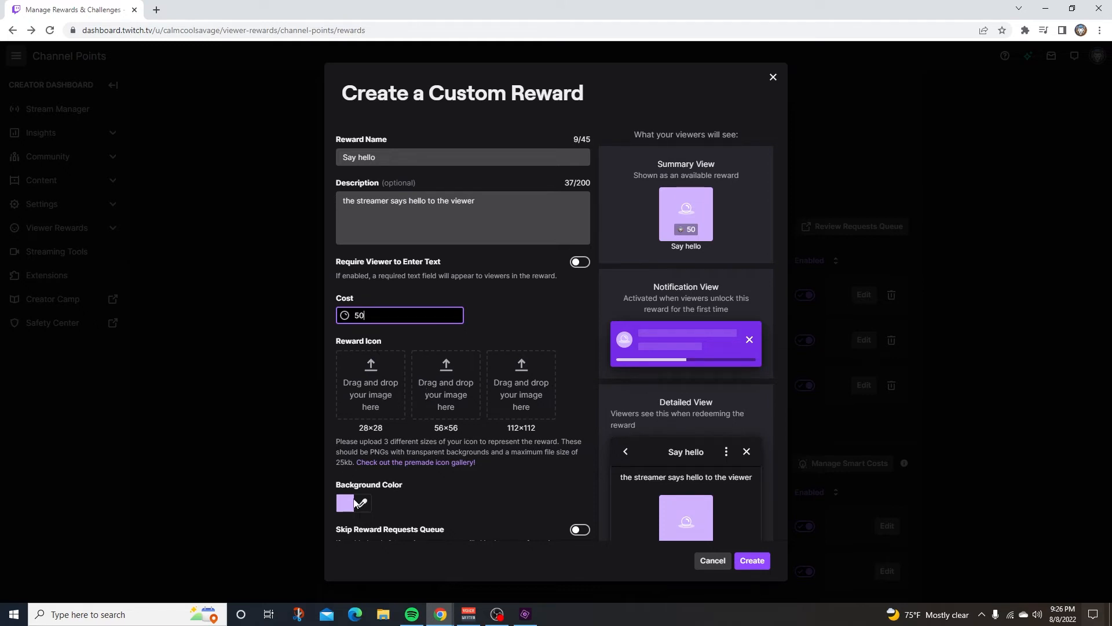
left_click(345, 502)
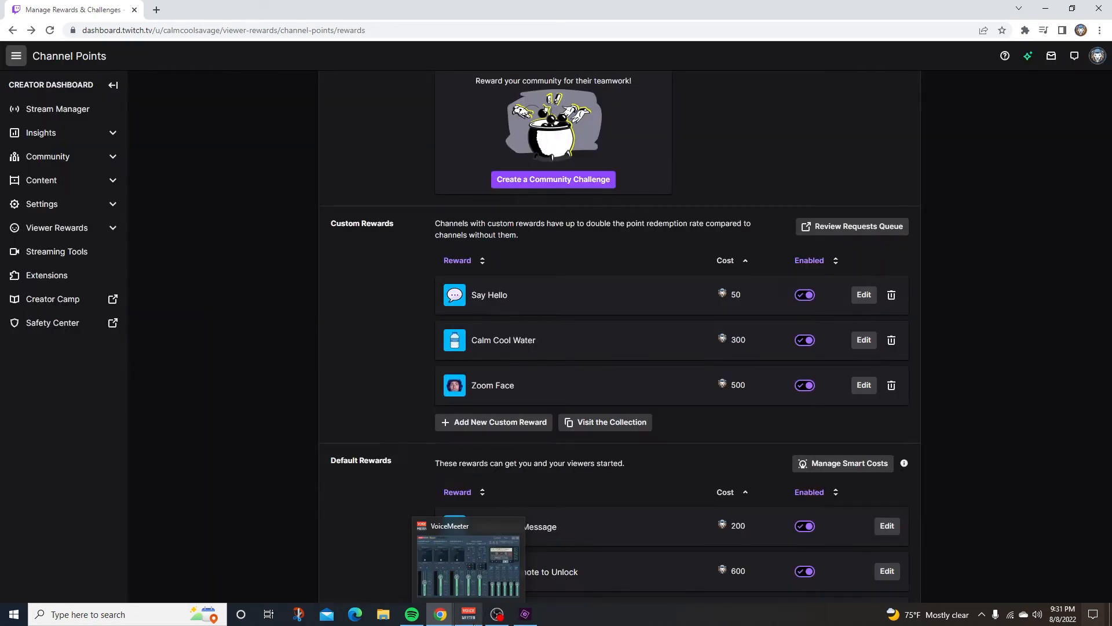
mouse_move(496, 614)
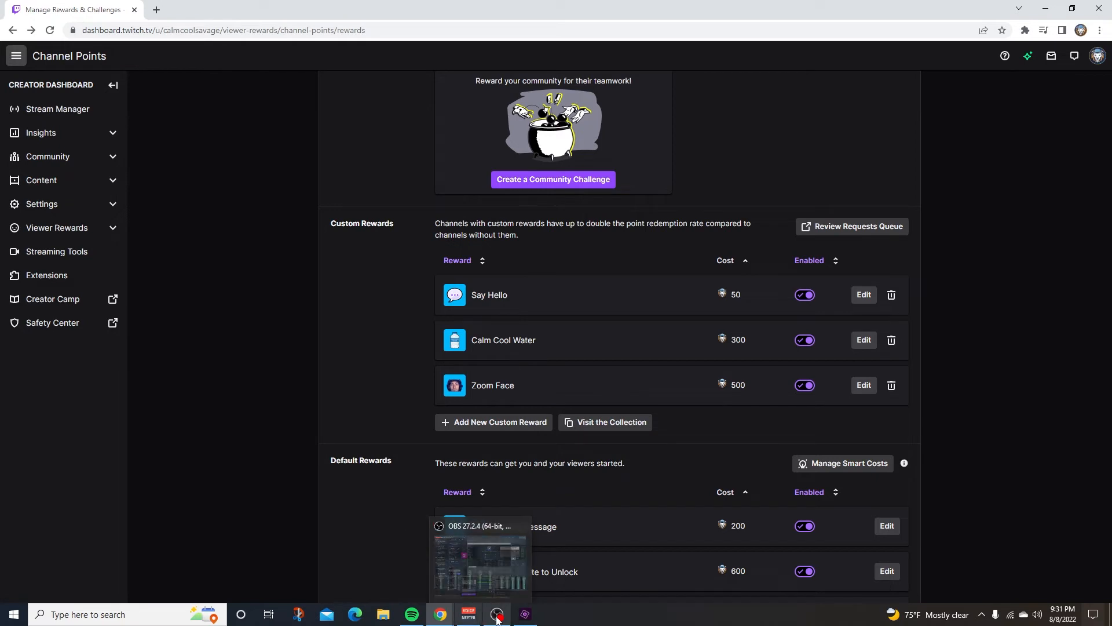
left_click(612, 421)
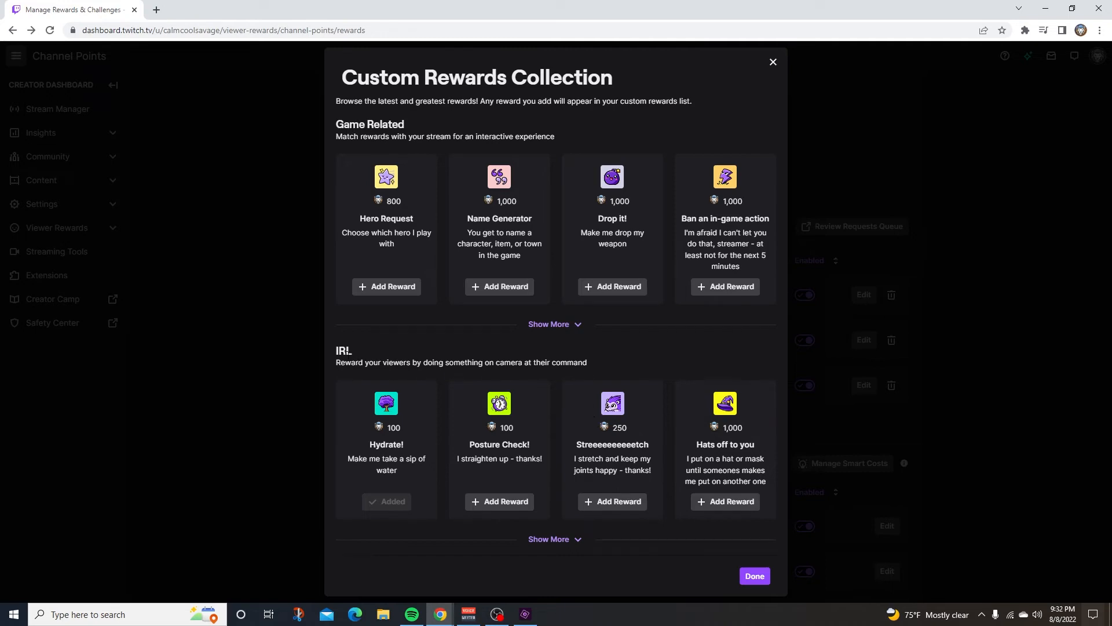
scroll("down", 3)
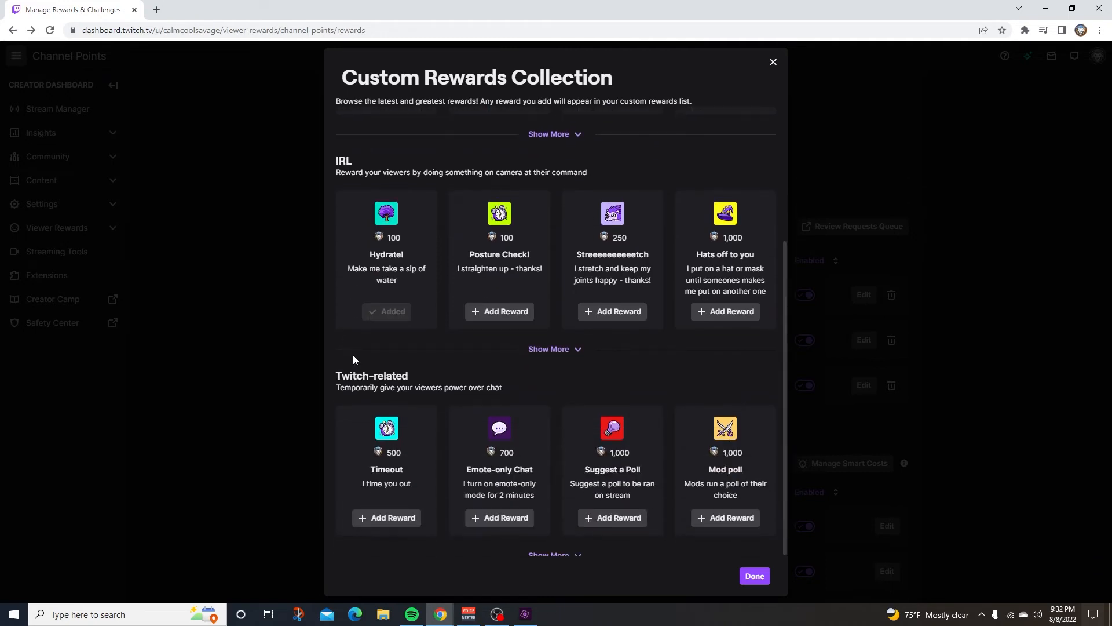
scroll("down", 3)
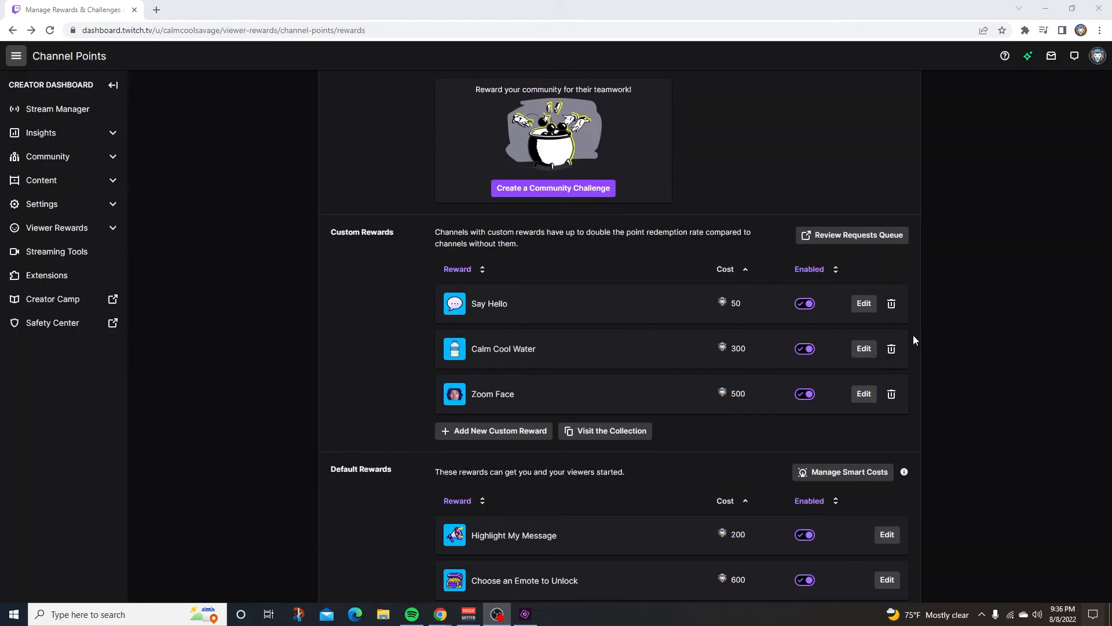
scroll("down", 3)
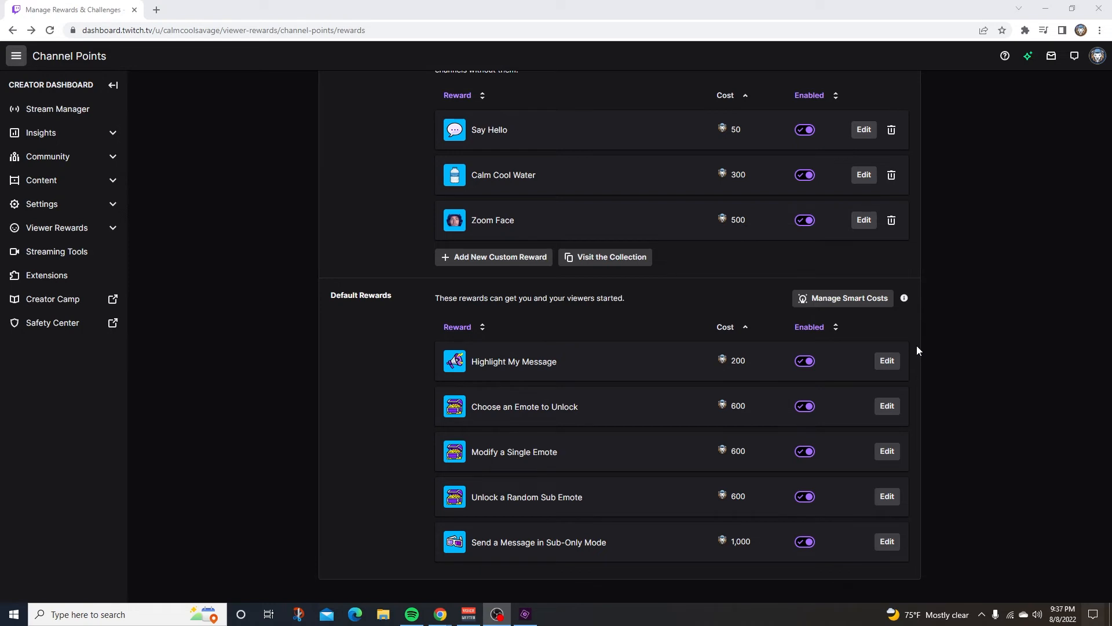
mouse_move(1100, 363)
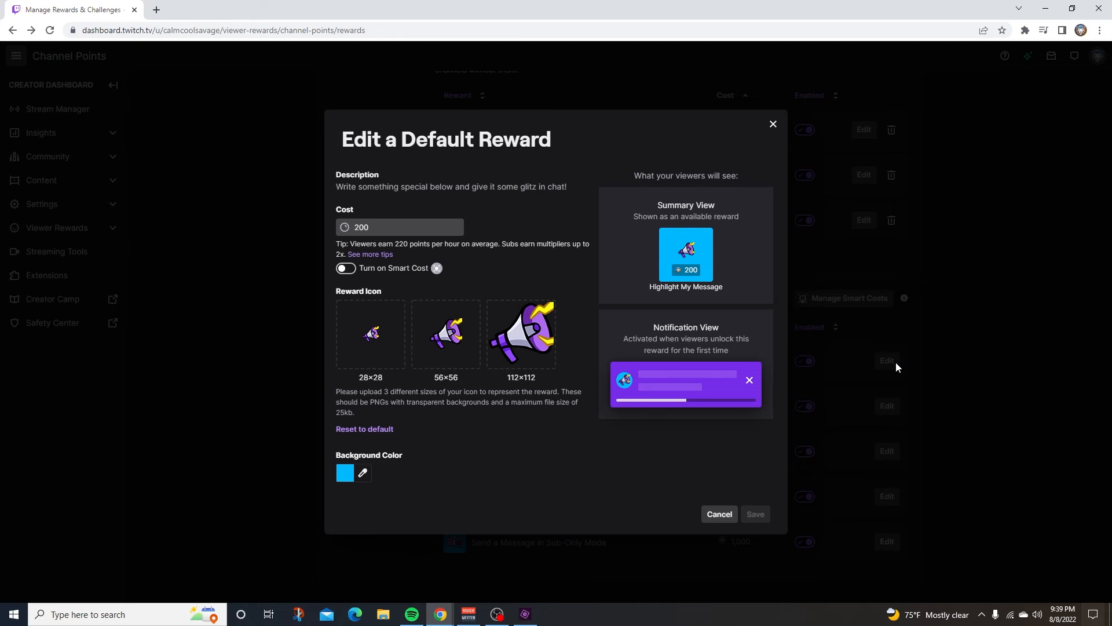
left_click(718, 513)
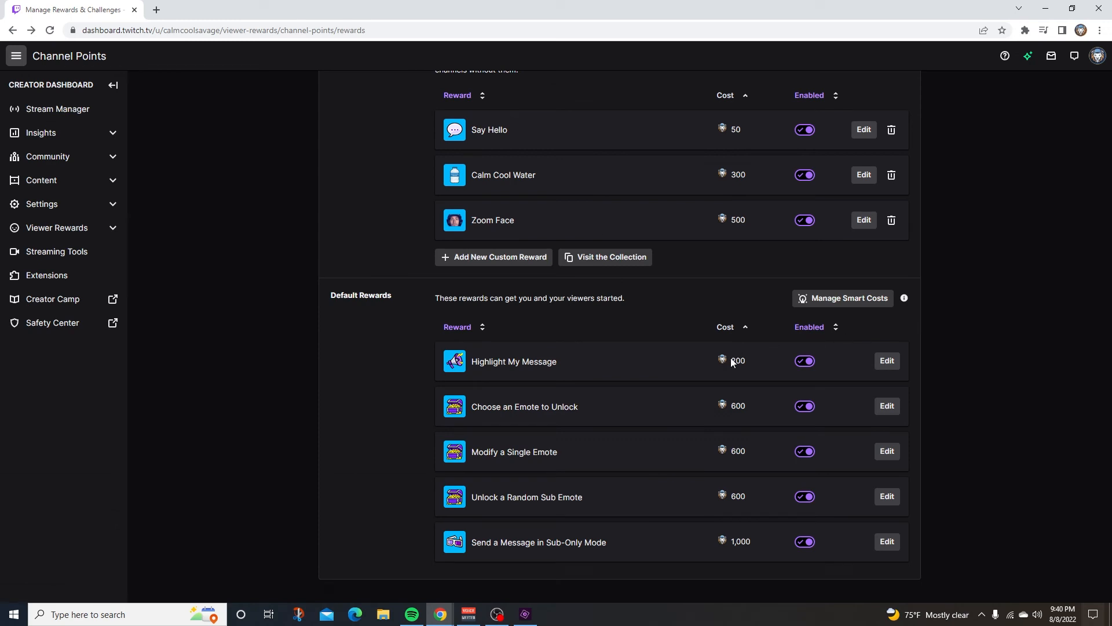
left_click_drag(731, 360, 745, 542)
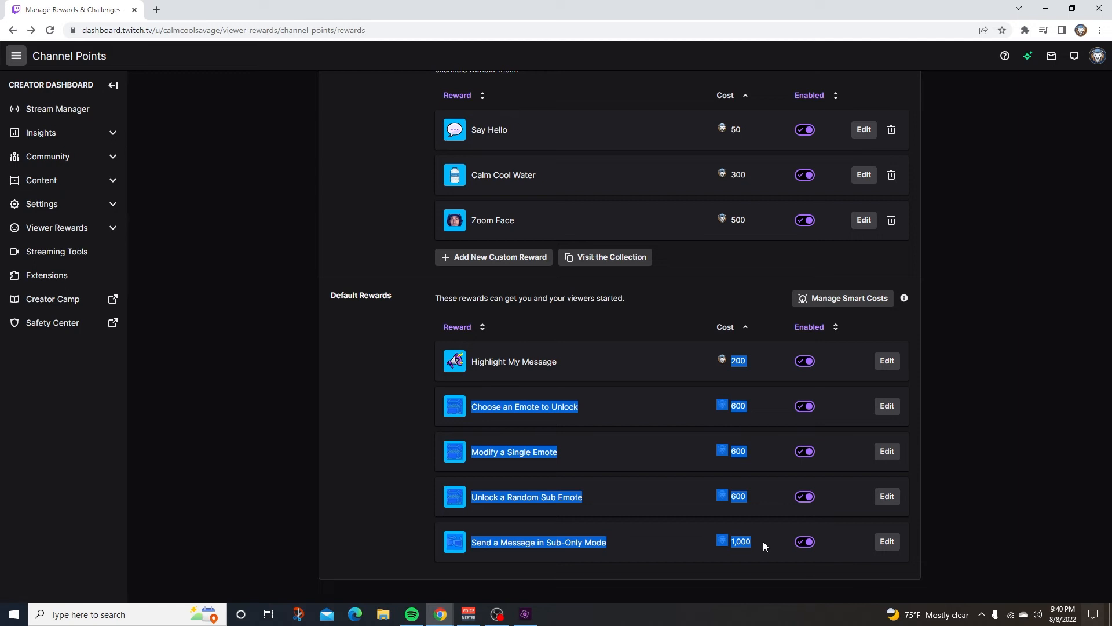
mouse_move(832, 397)
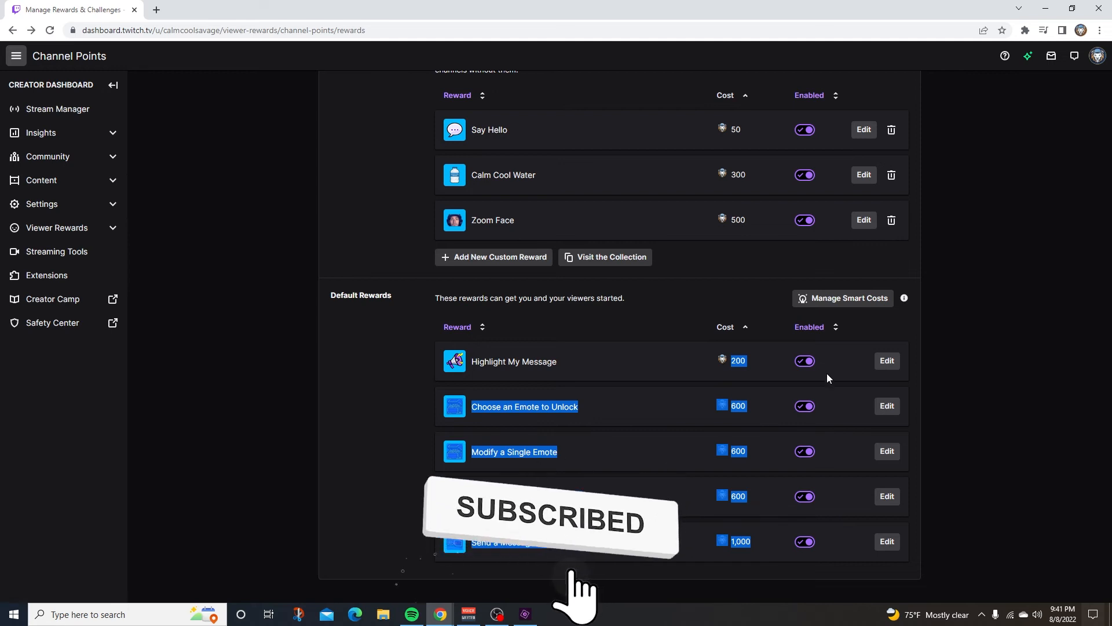
Step: Turn on Smart Costs for all default rewards (100–900 points) and save
left_click(848, 298)
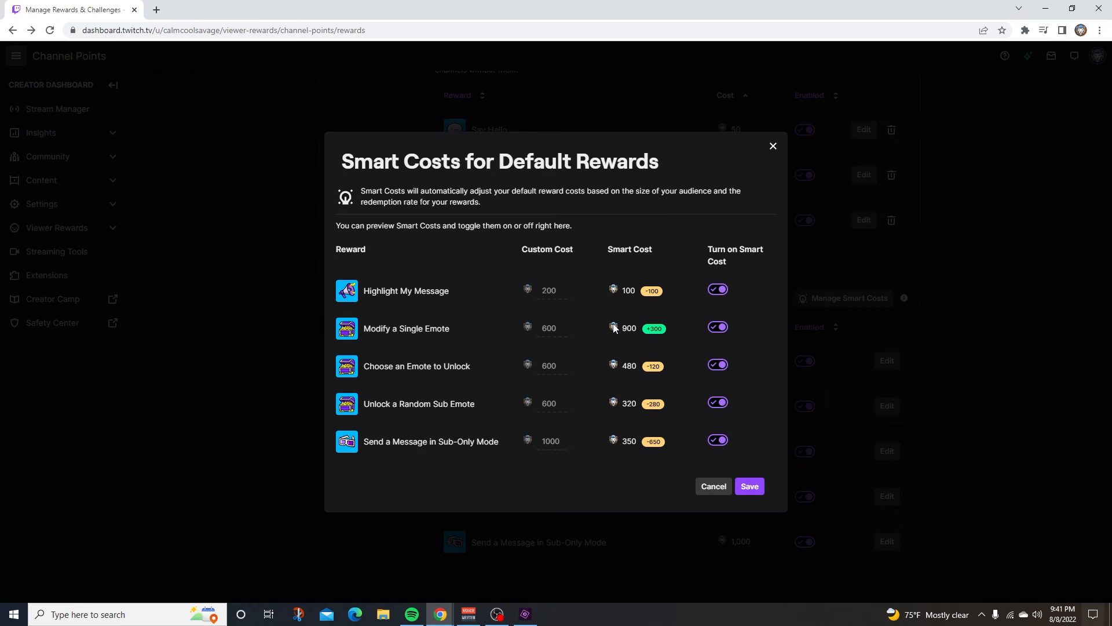
left_click(747, 485)
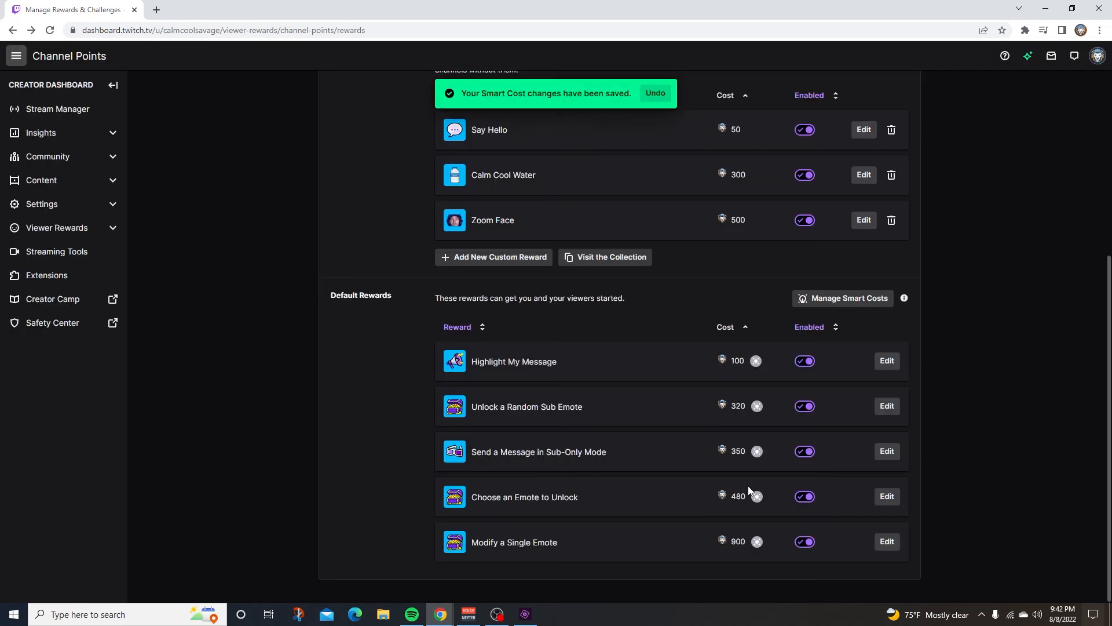